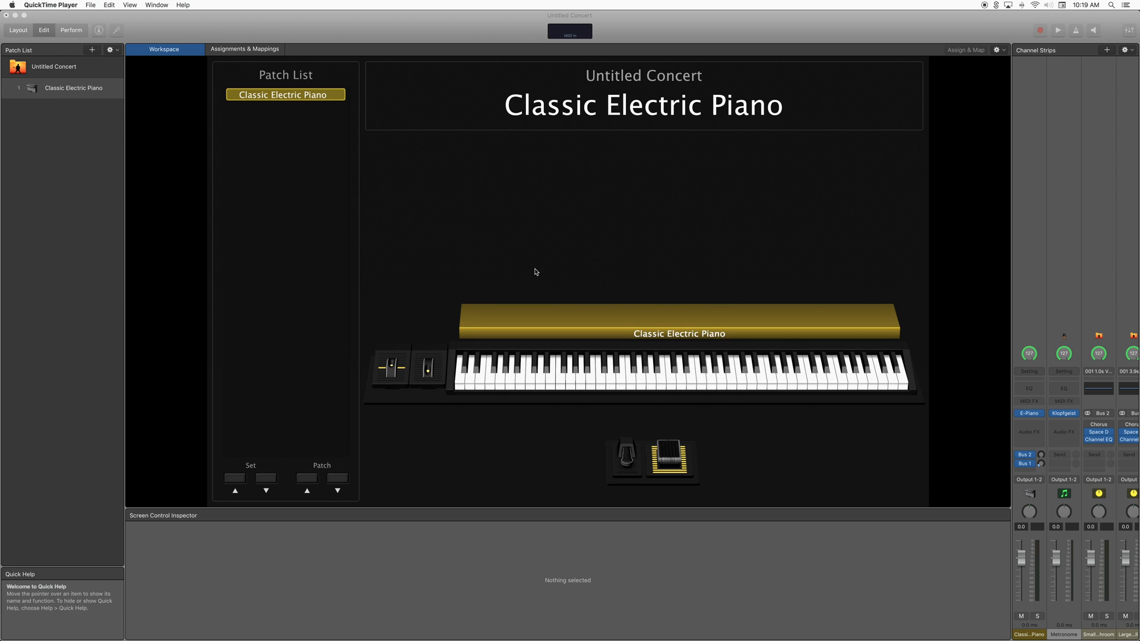
mouse_move(669, 382)
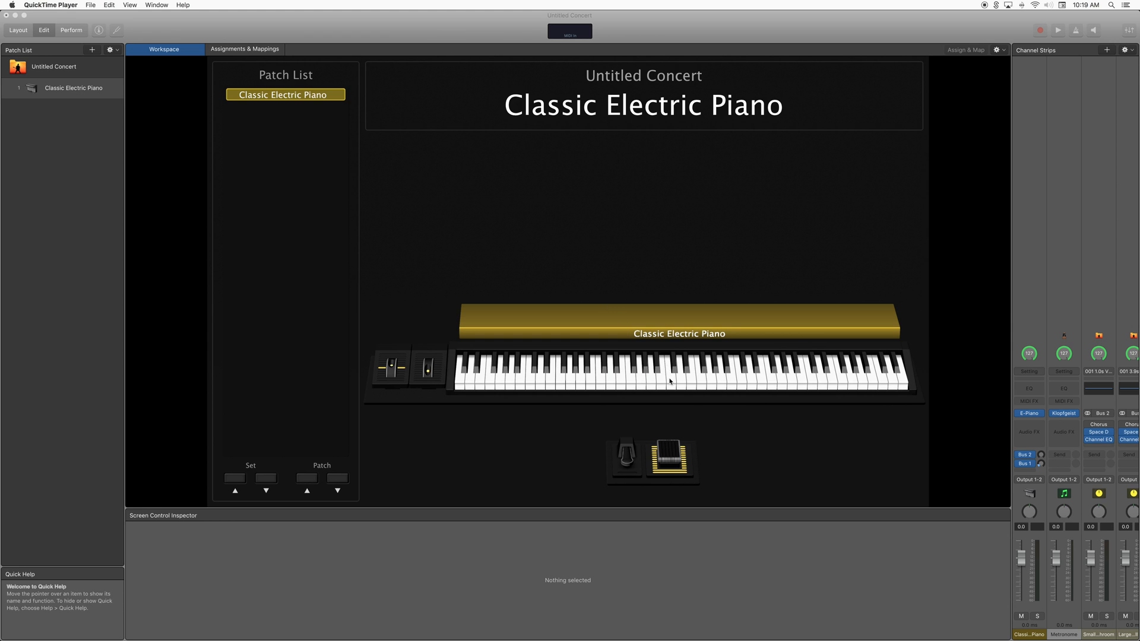
mouse_move(656, 258)
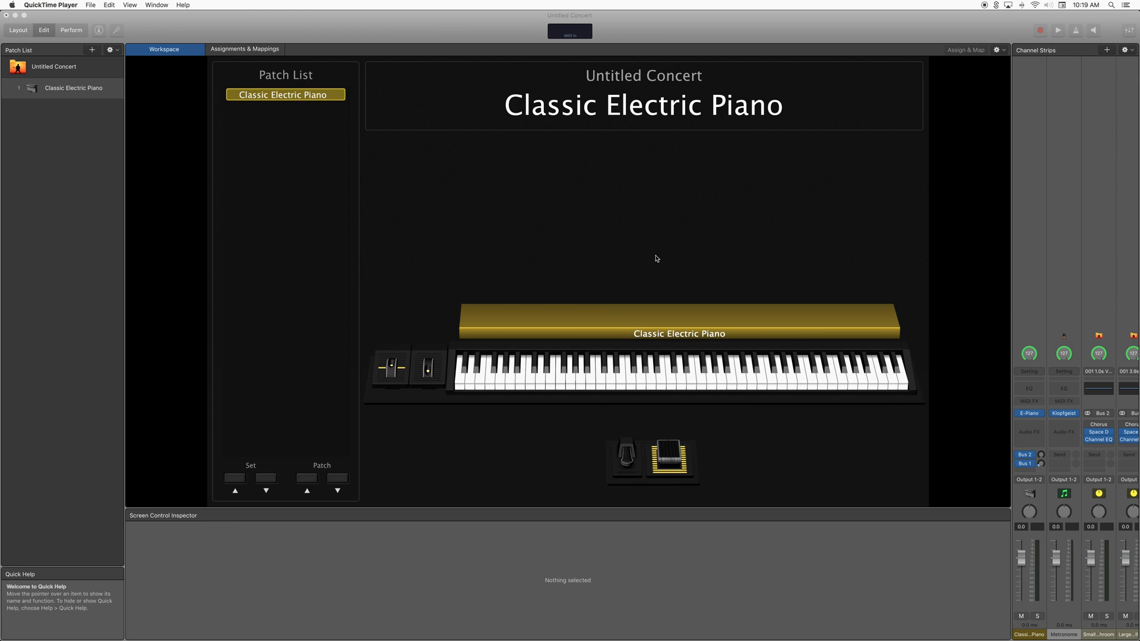
mouse_move(671, 344)
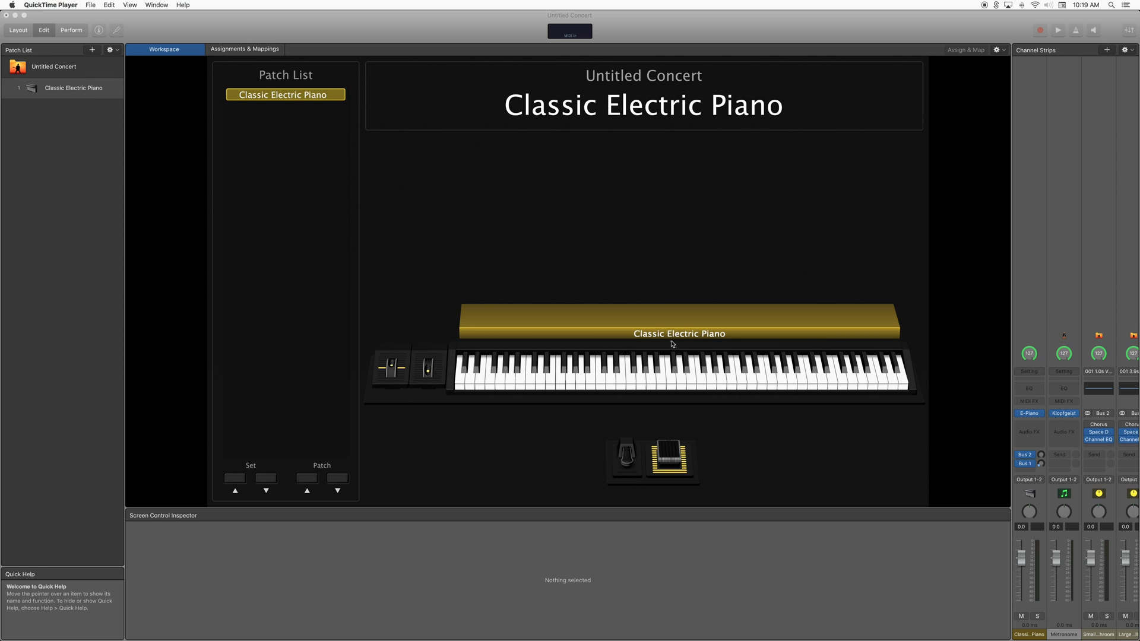
mouse_move(1024, 608)
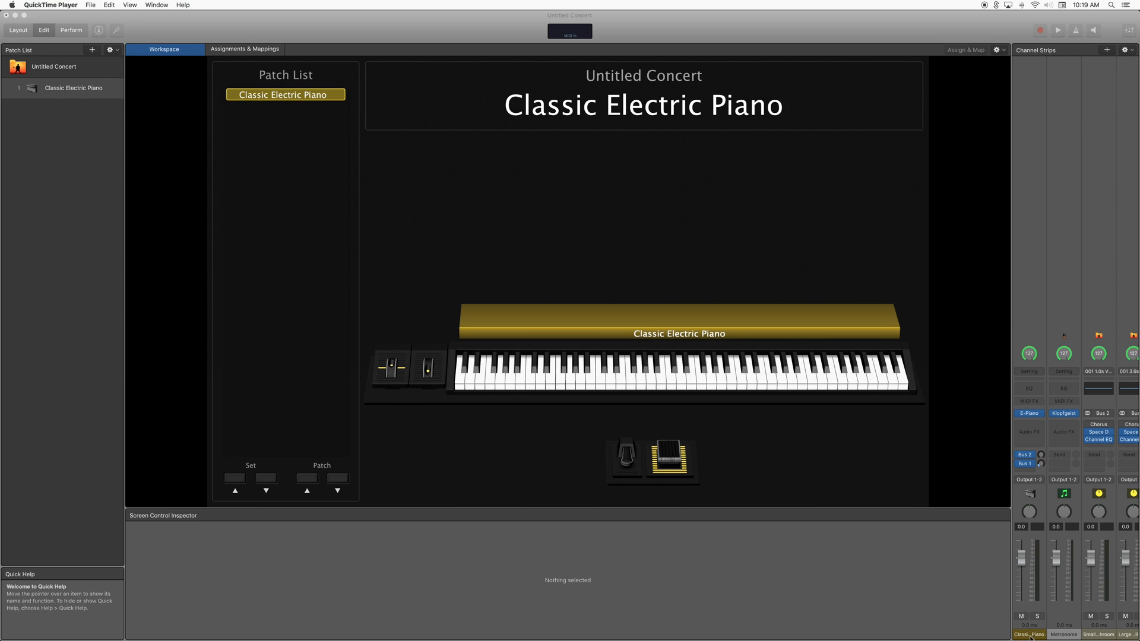
mouse_move(865, 313)
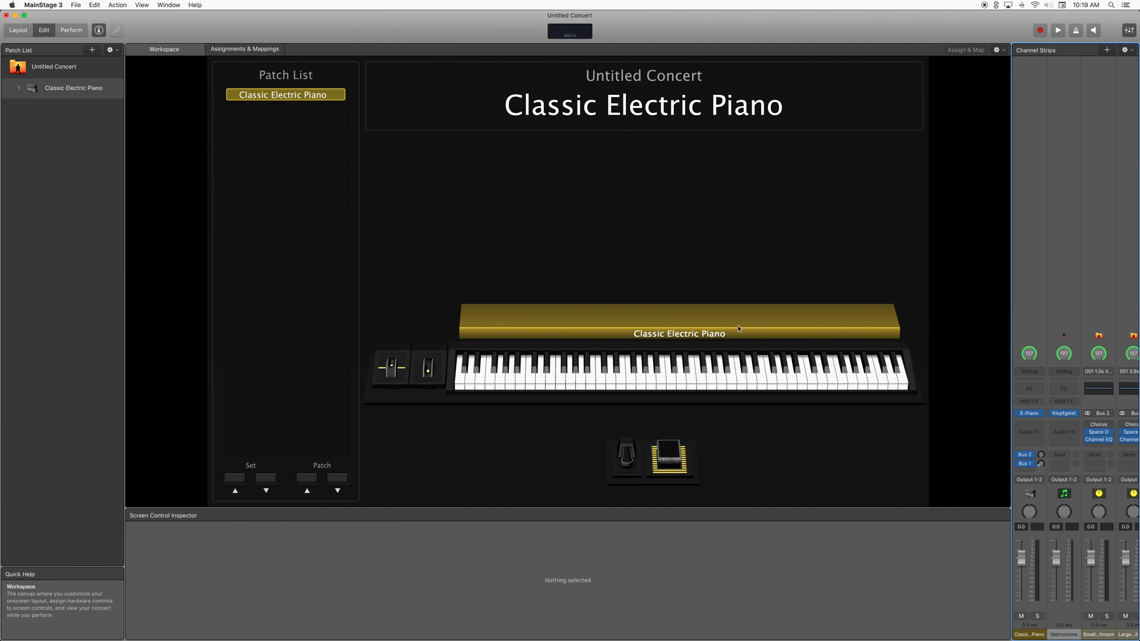
- Reset the Classic Electric Piano channel strip to an empty default via its Setting menu
click(1028, 353)
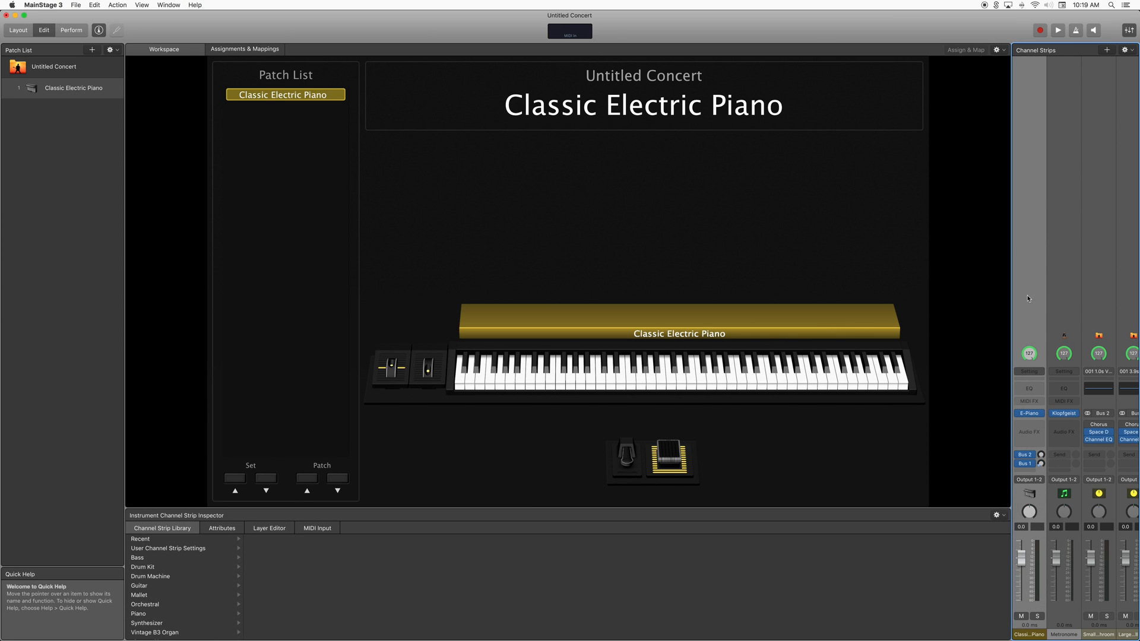
click(1027, 370)
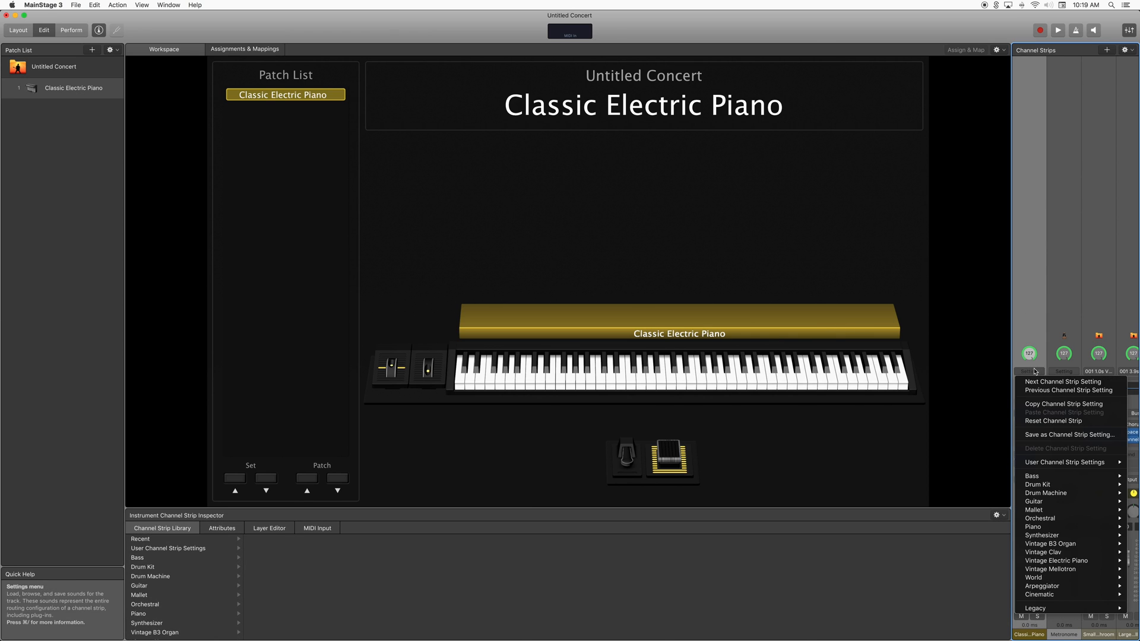
mouse_move(1051, 421)
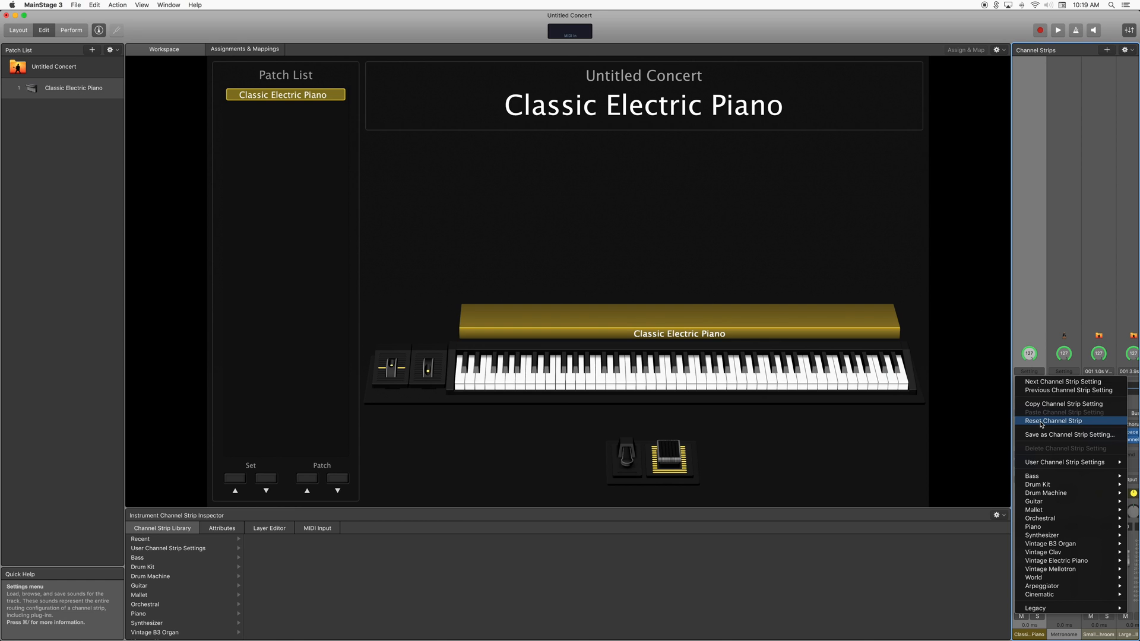
click(1052, 421)
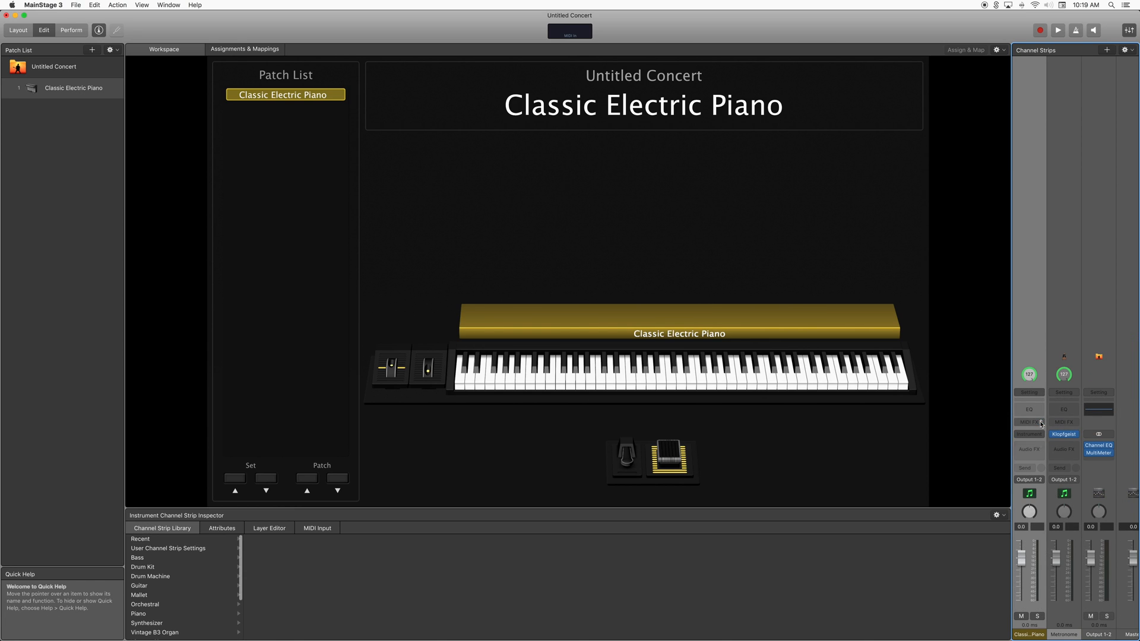
mouse_move(825, 410)
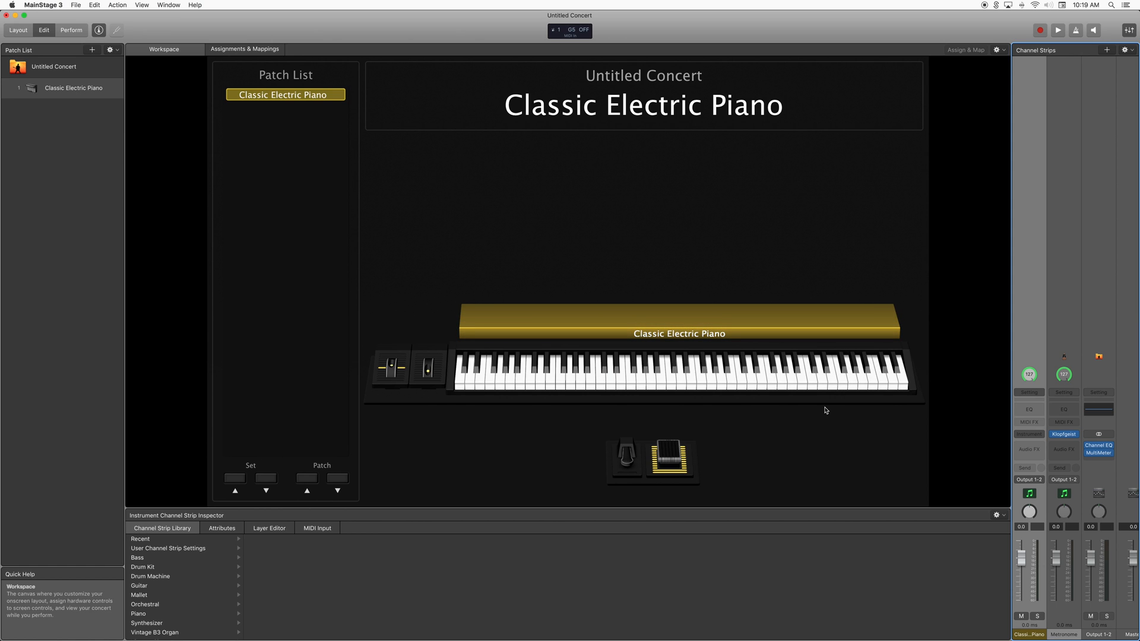
- Load EXS24 (Sampler) on the strip, center its window, and show its instrument list
click(1028, 434)
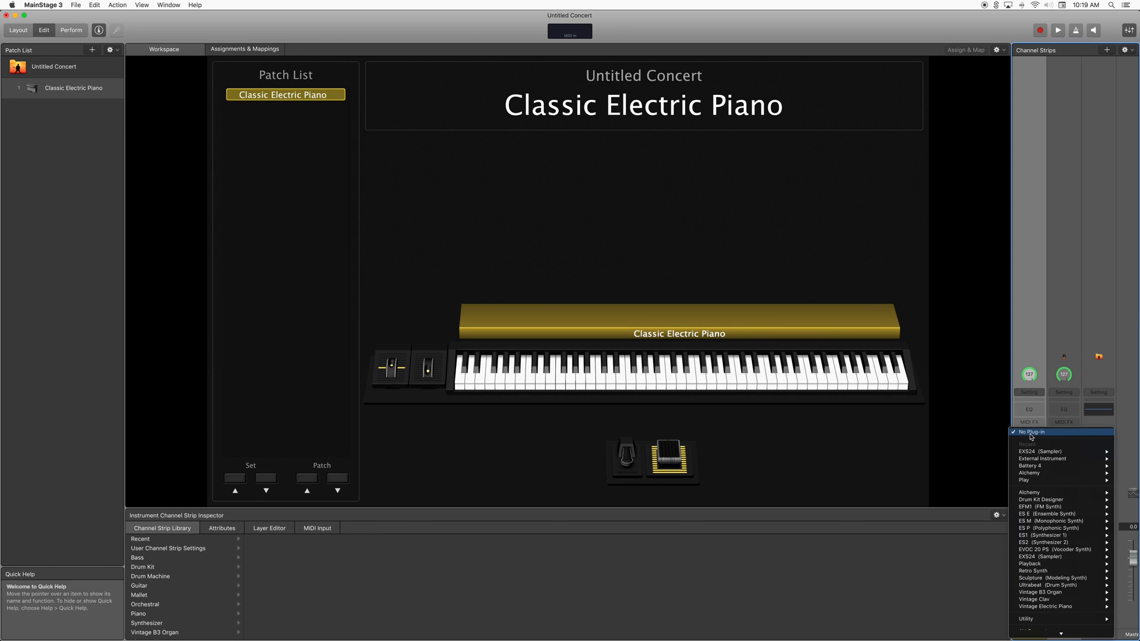
mouse_move(1059, 548)
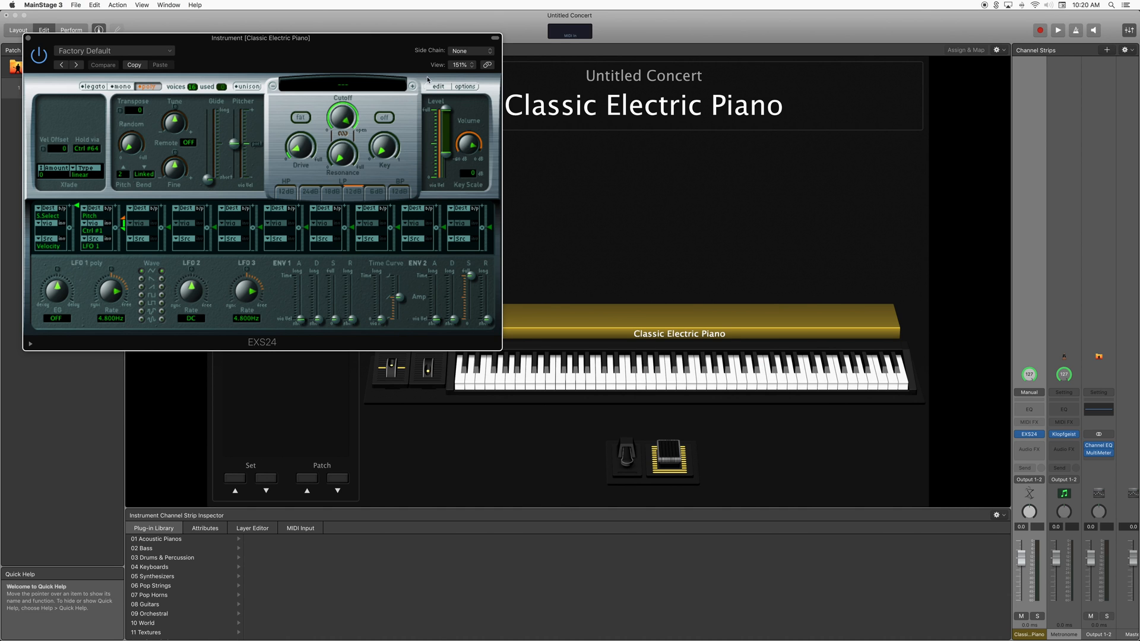
drag(260, 38, 499, 128)
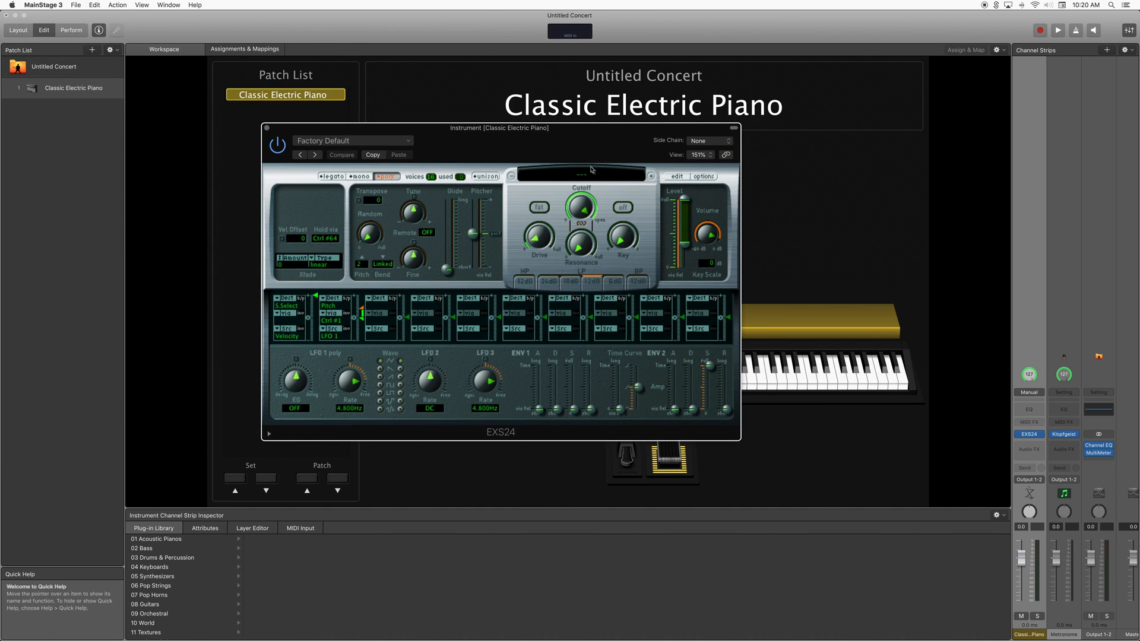
mouse_move(579, 176)
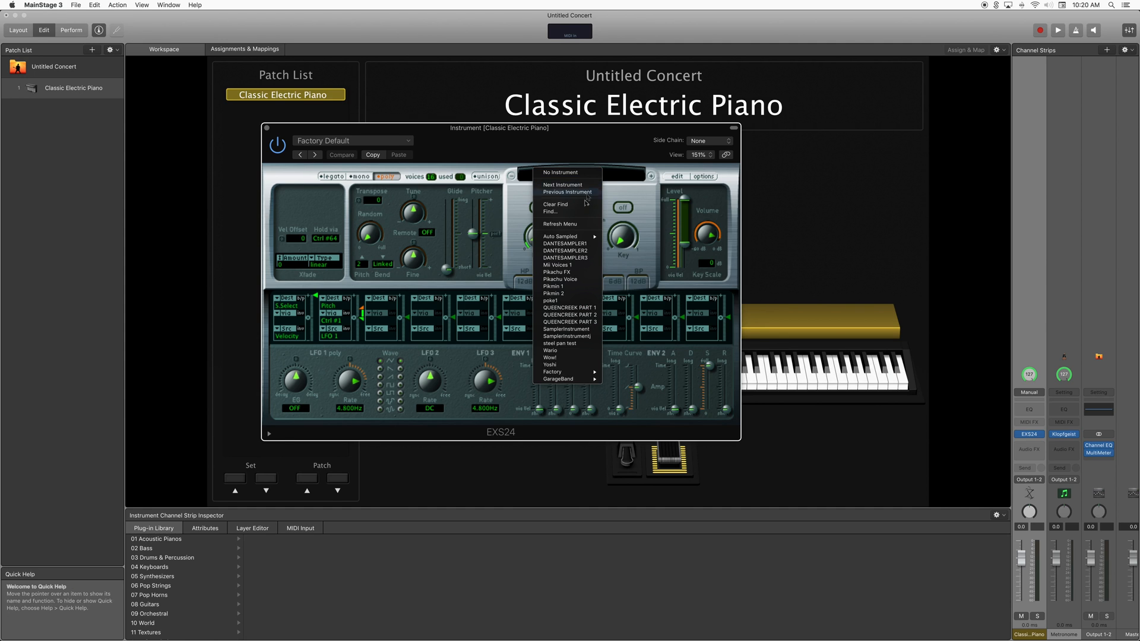
click(557, 279)
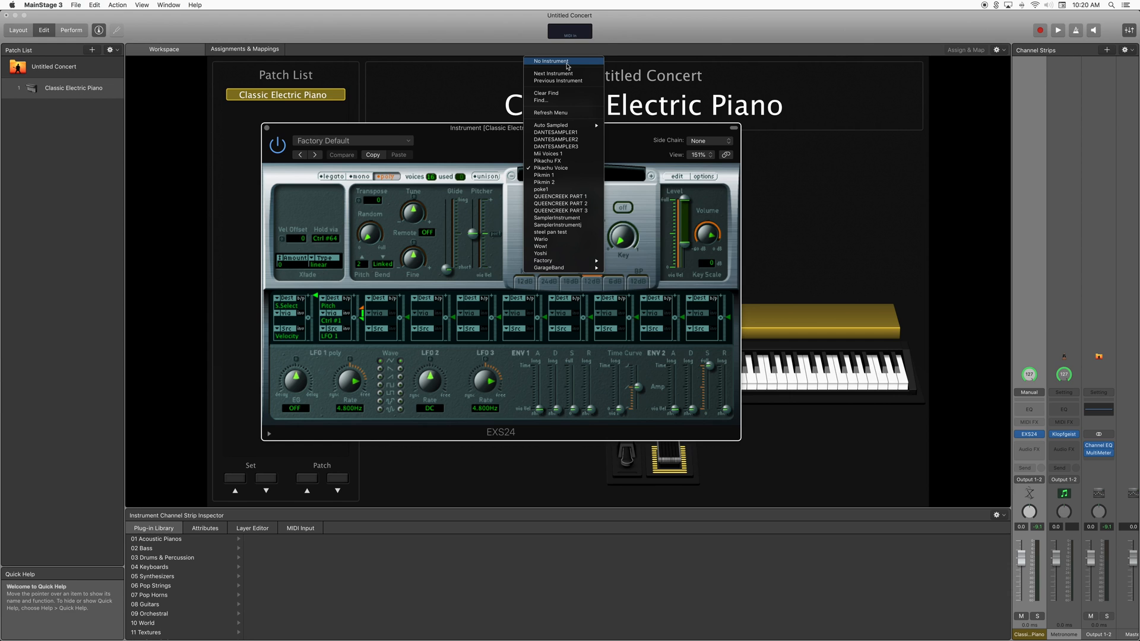
- Choose No Instrument in EXS24 and open the empty Instrument Editor
click(564, 61)
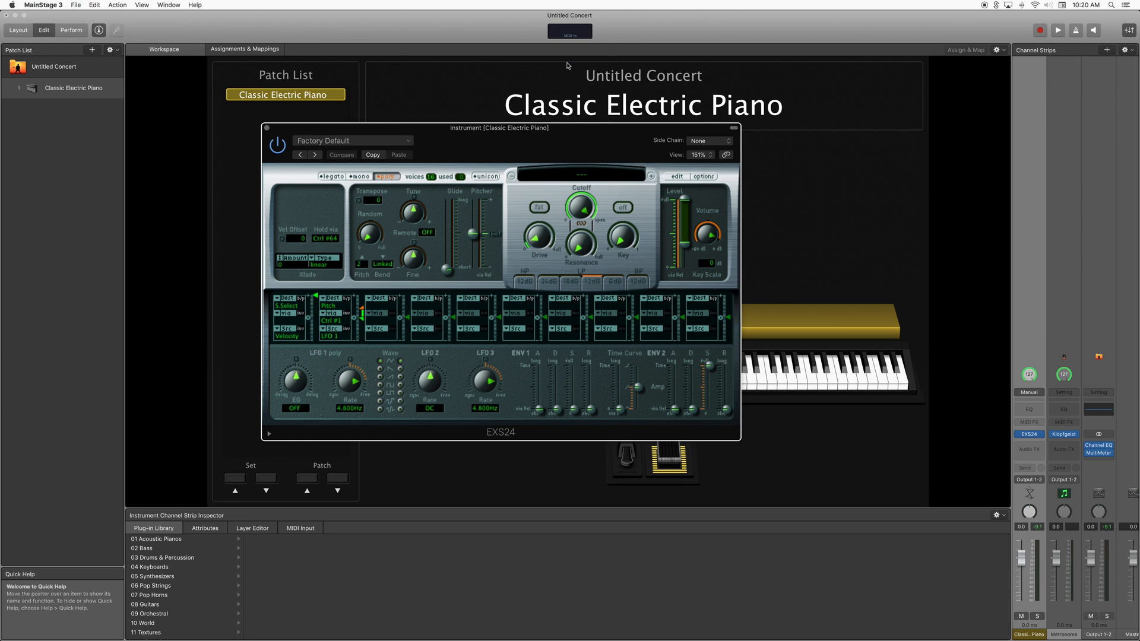
mouse_move(677, 178)
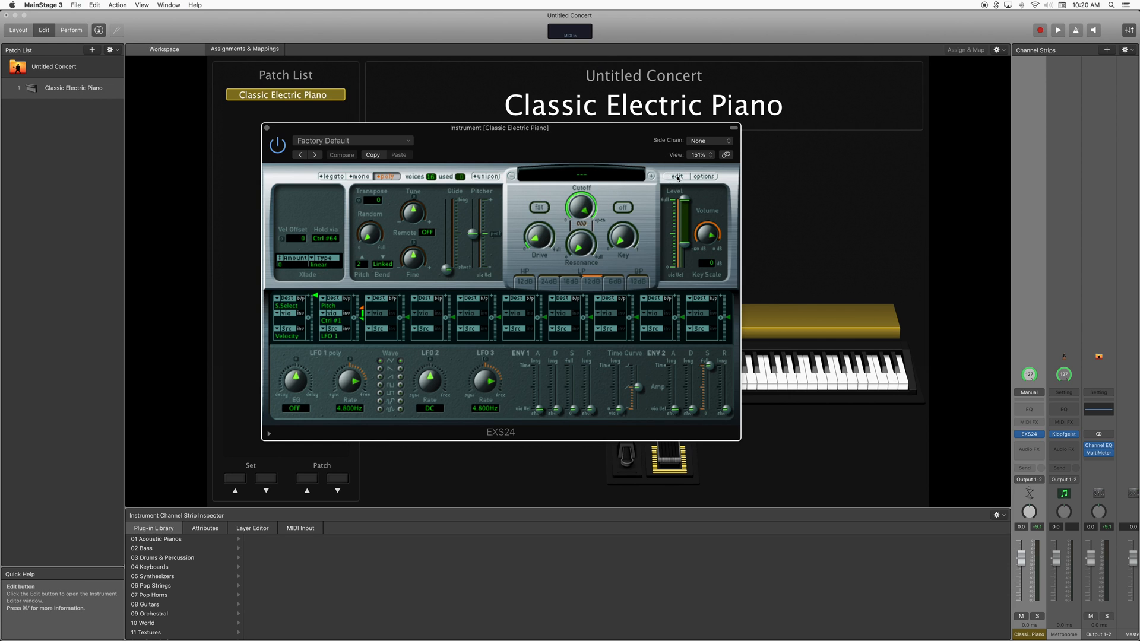
click(677, 177)
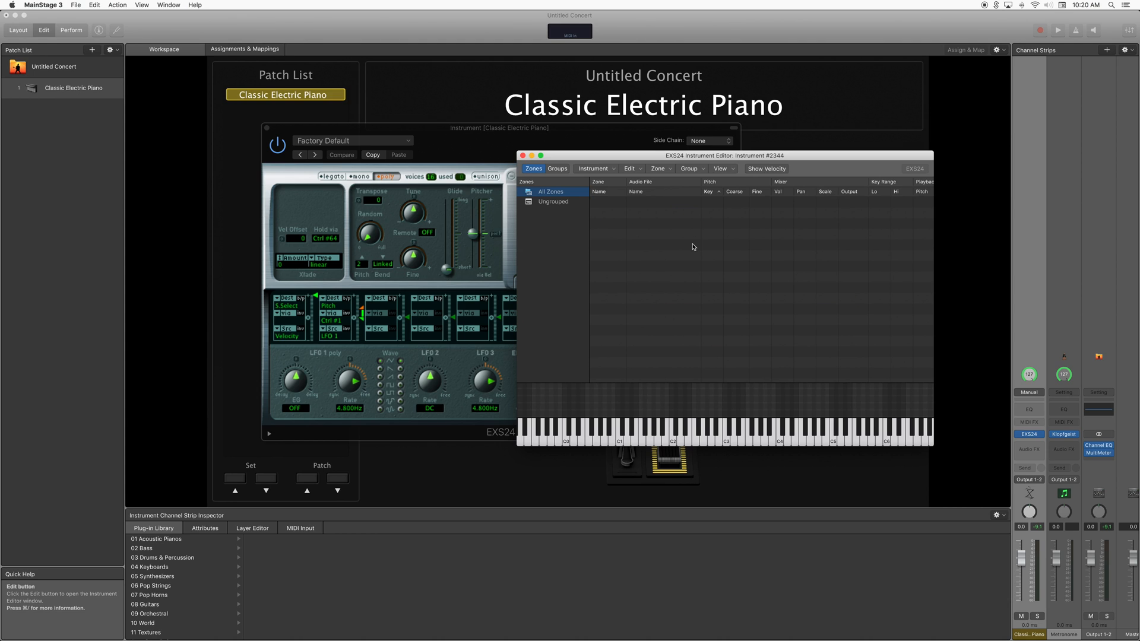
mouse_move(842, 434)
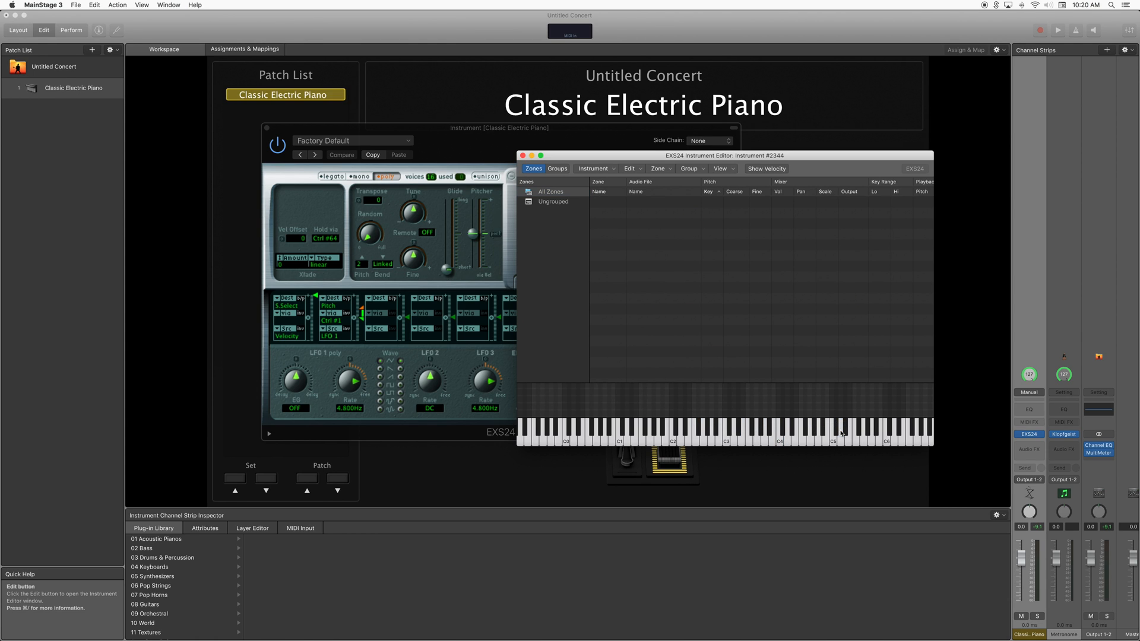
mouse_move(587, 309)
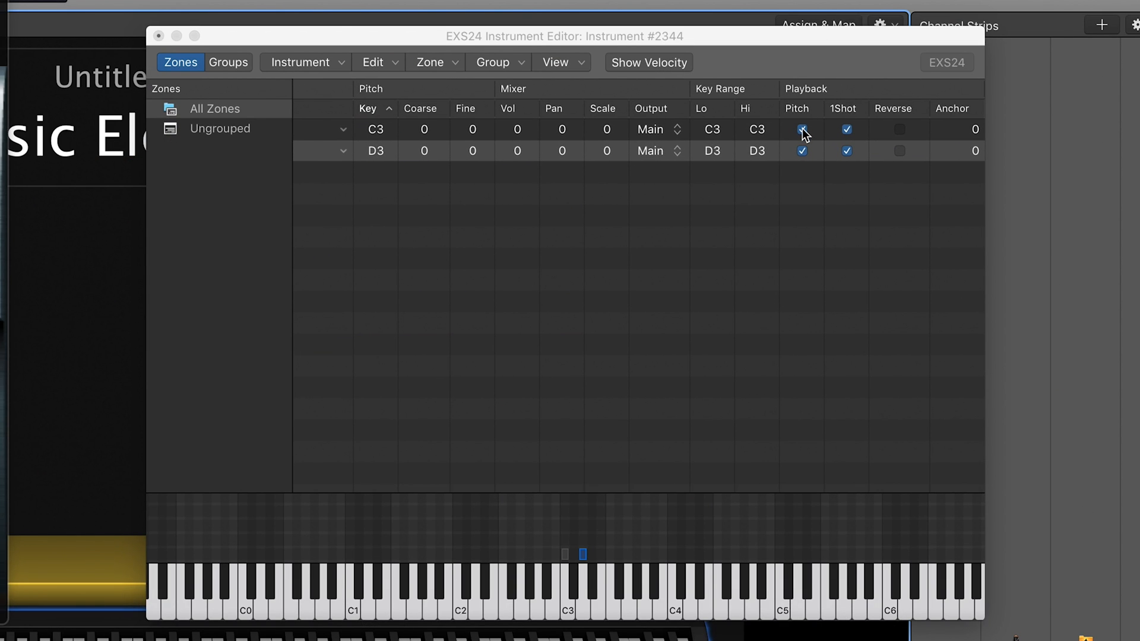
mouse_move(582, 555)
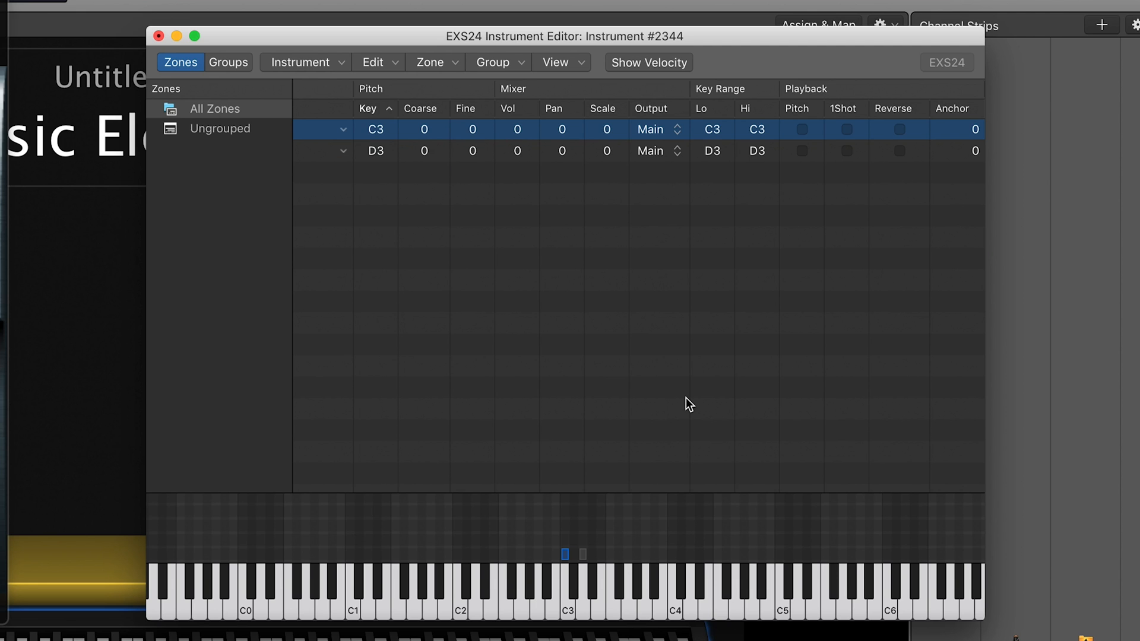
- Set both zones' playback to 1Shot with Pitch turned off
click(846, 129)
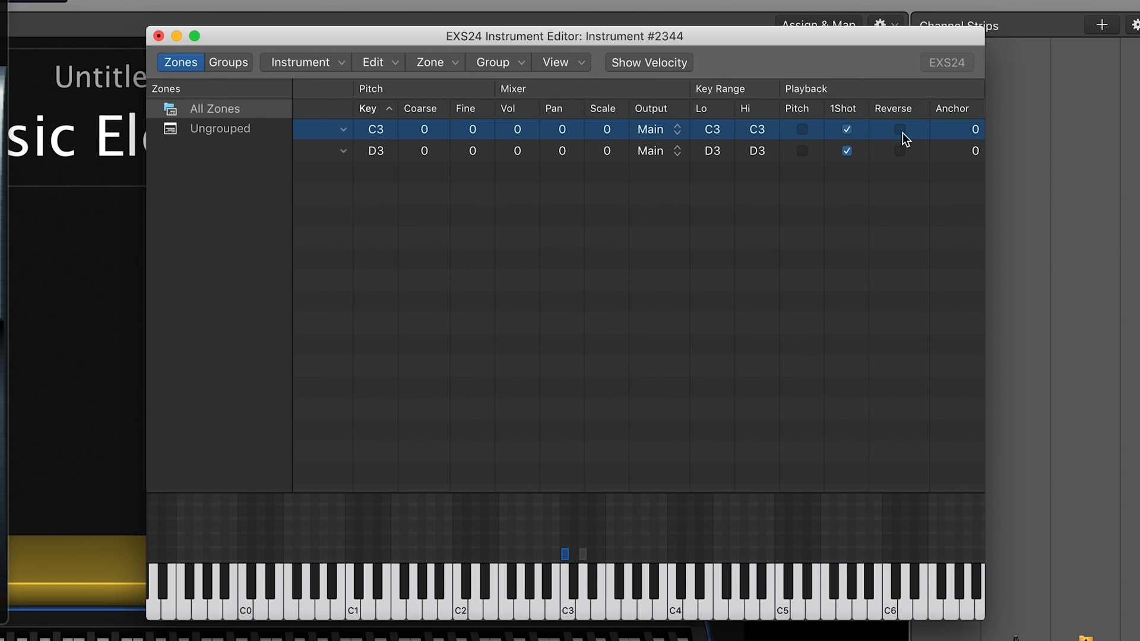
click(900, 130)
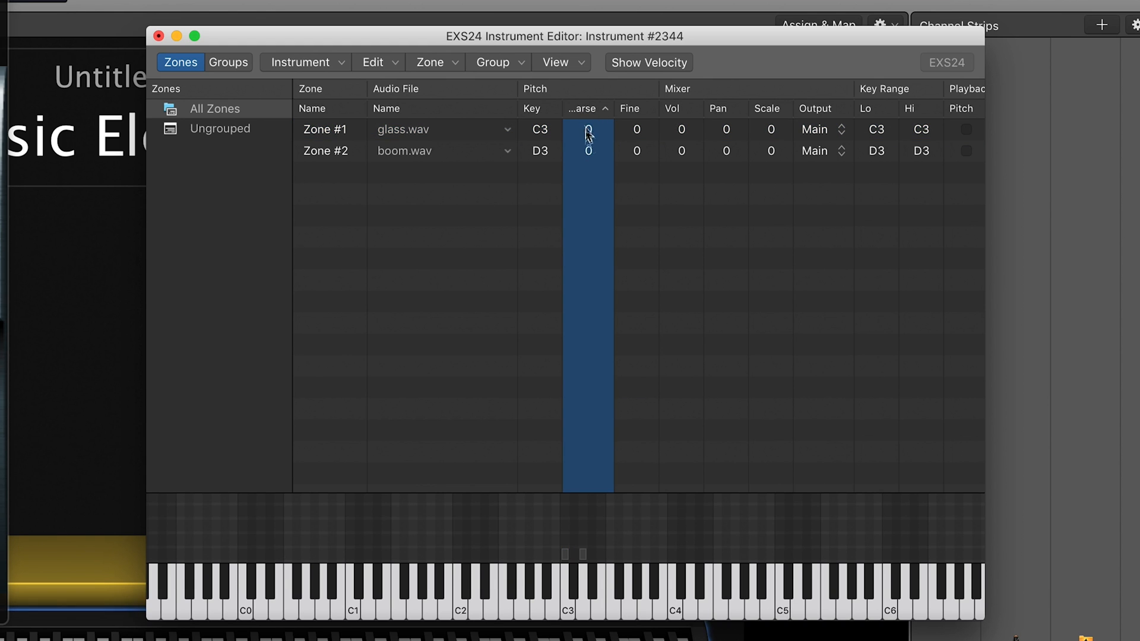
- Adjust the Vol values of Zone #1 (glass) and Zone #2 (boom), leaving both at 0
click(587, 129)
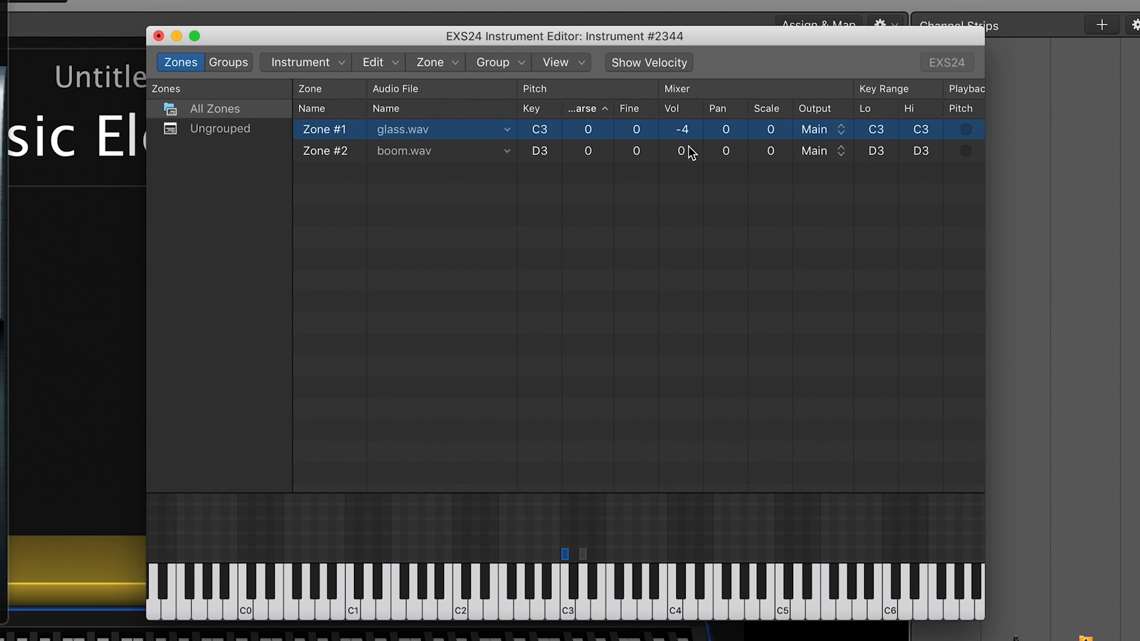
mouse_move(681, 151)
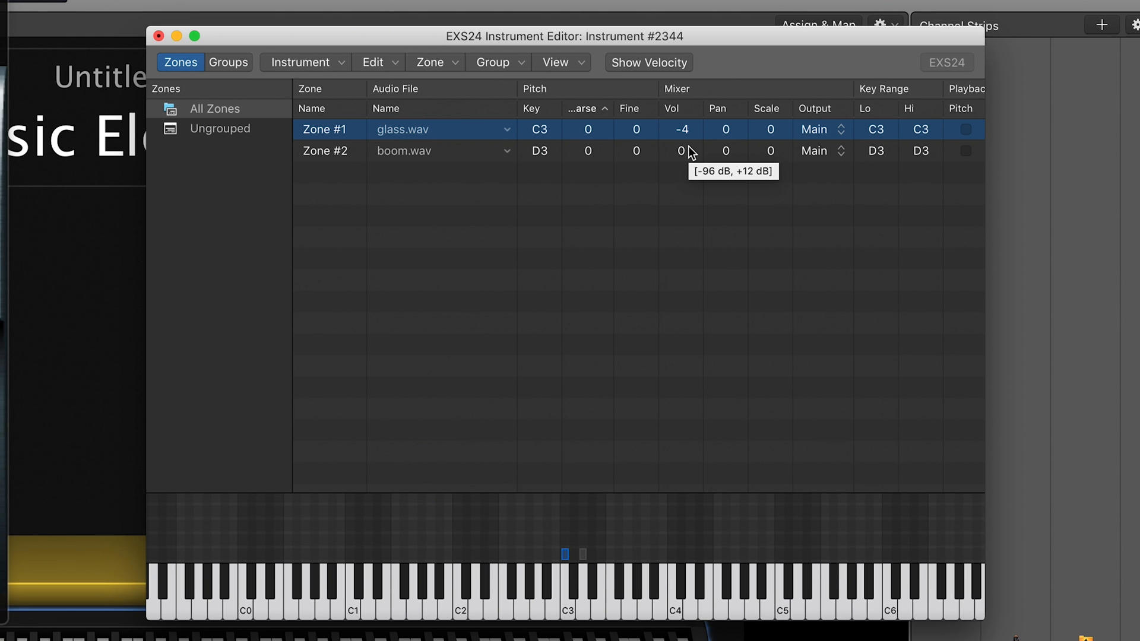
click(680, 151)
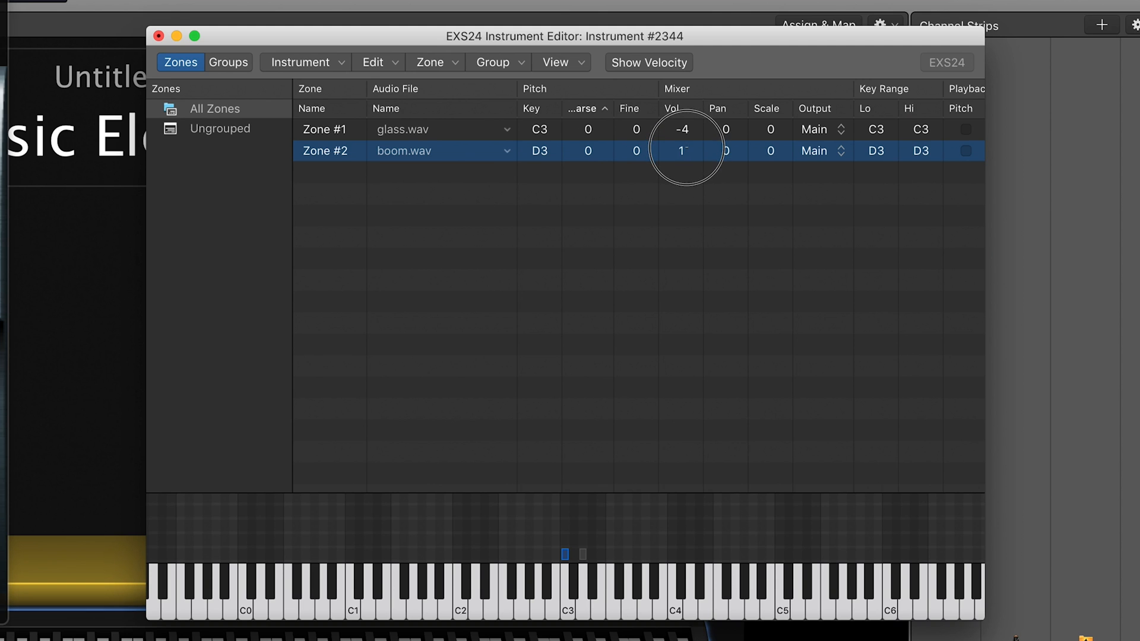
click(680, 130)
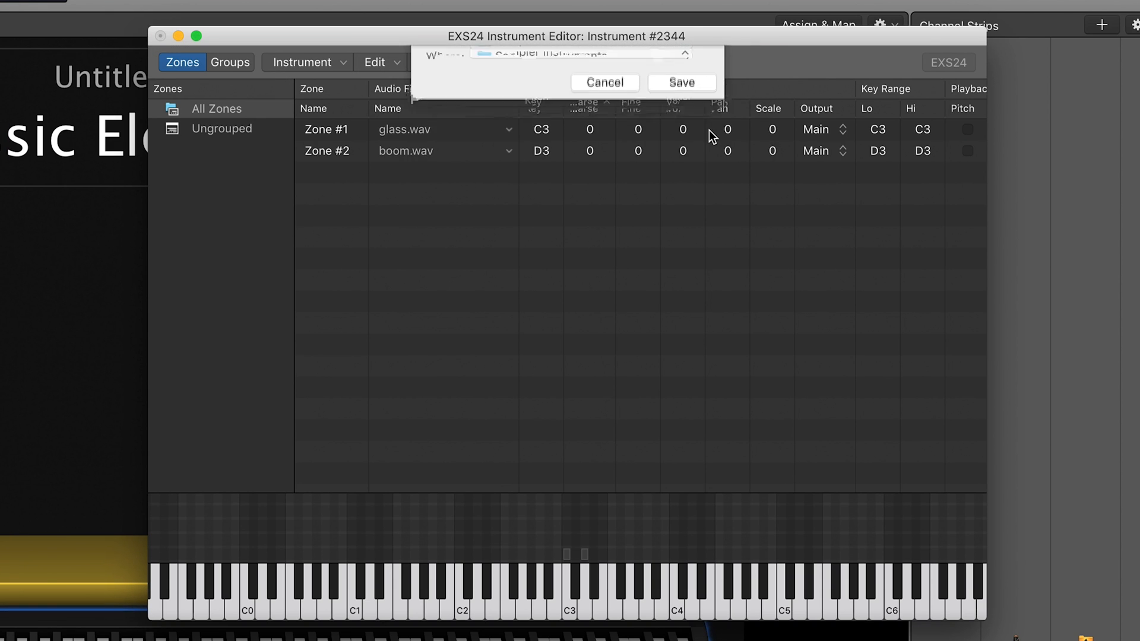
- Save the sampler instrument as 'Wow' in Sampler Instruments
text(Wow)
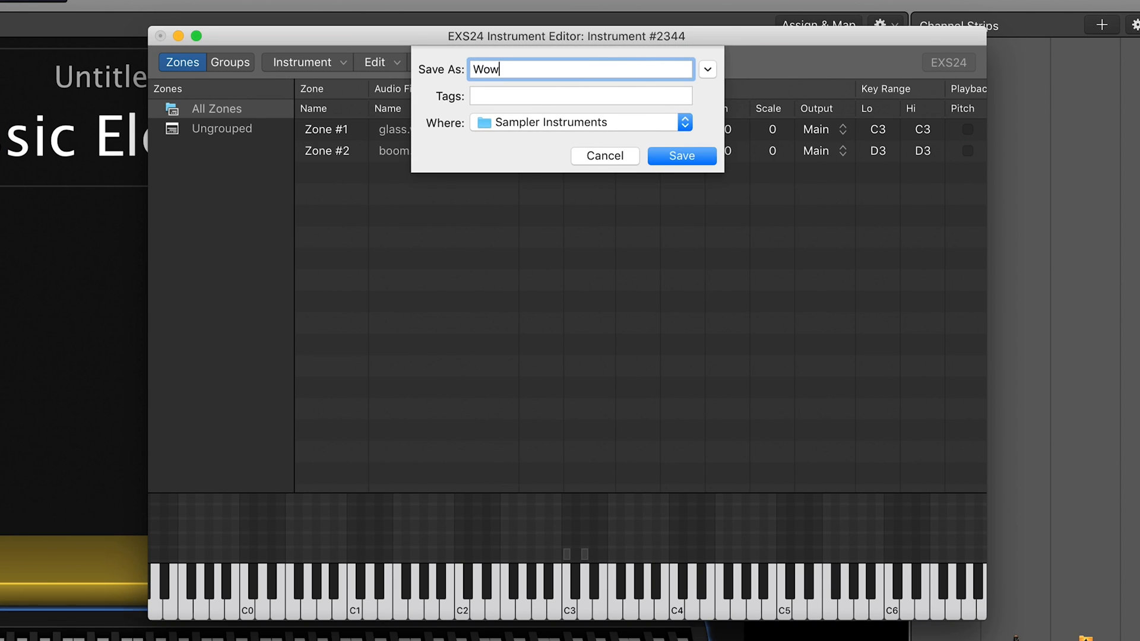
click(680, 155)
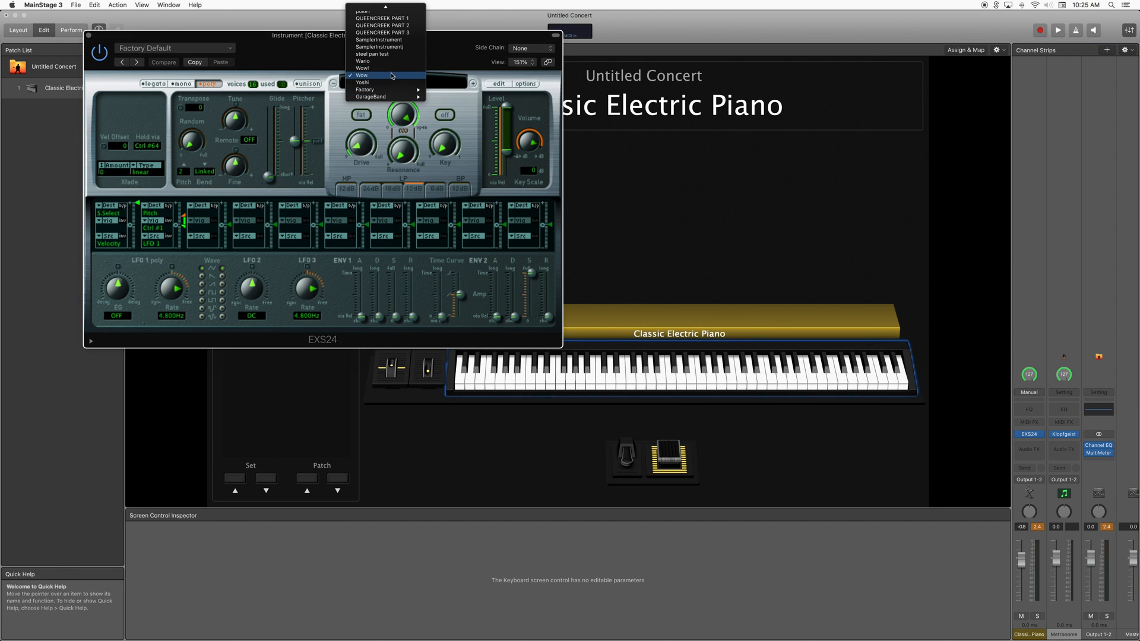
- Select 'Wow' from the EXS24 instrument menu
click(362, 75)
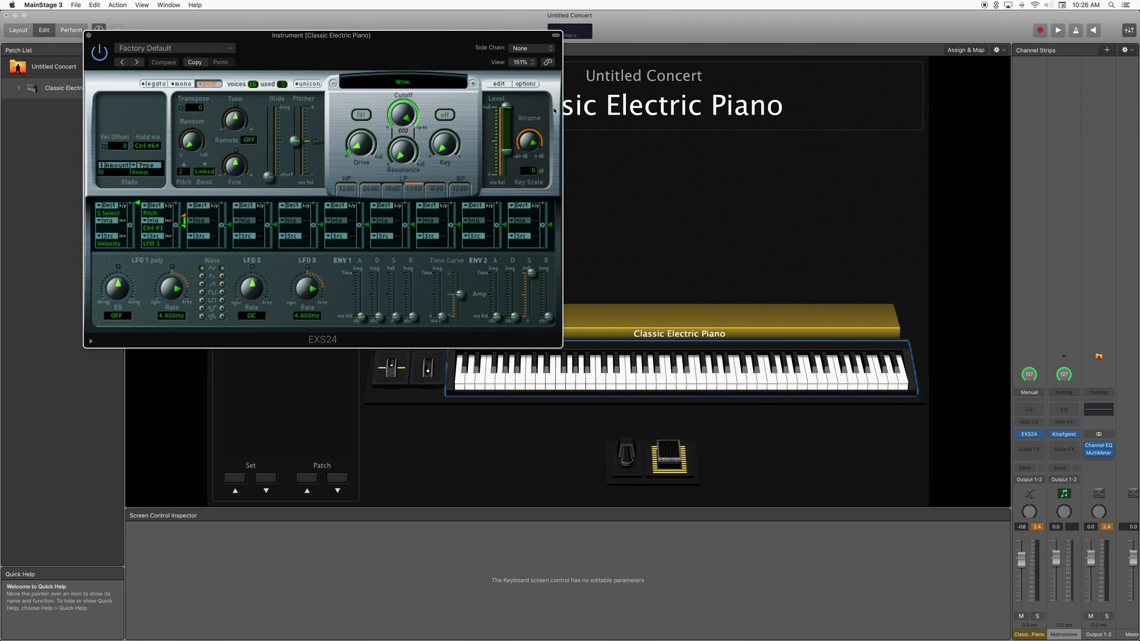
mouse_move(508, 153)
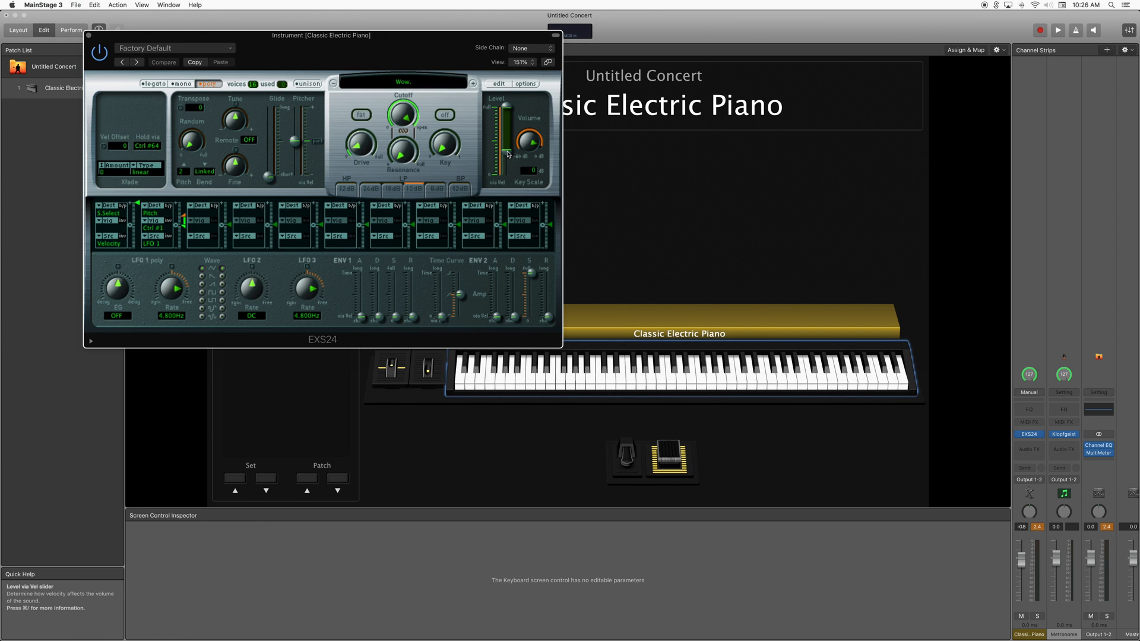